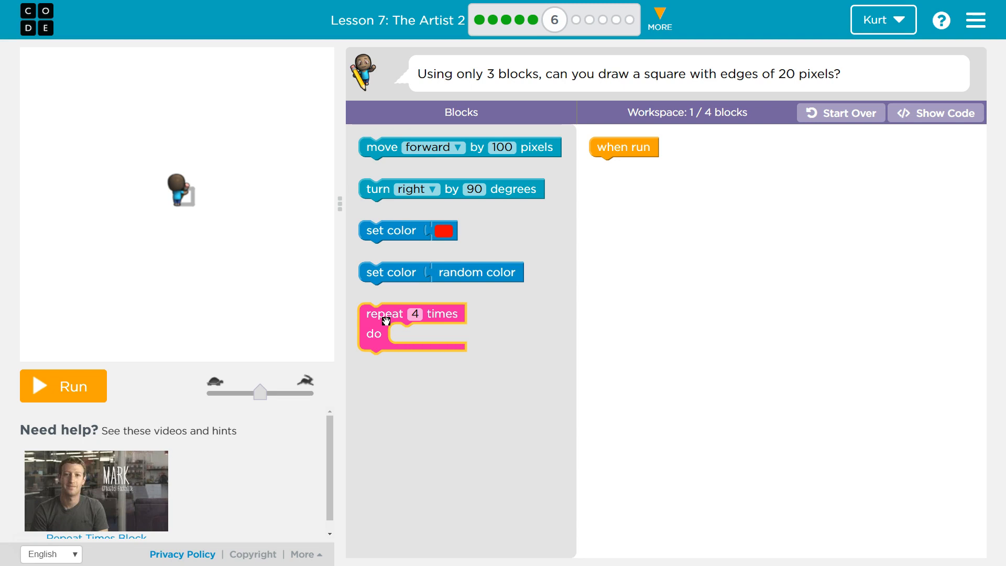
# Step: Snap a 'repeat 4 times' loop directly beneath the 'when run' block
pyautogui.moveTo(411, 313); pyautogui.dragTo(641, 172)
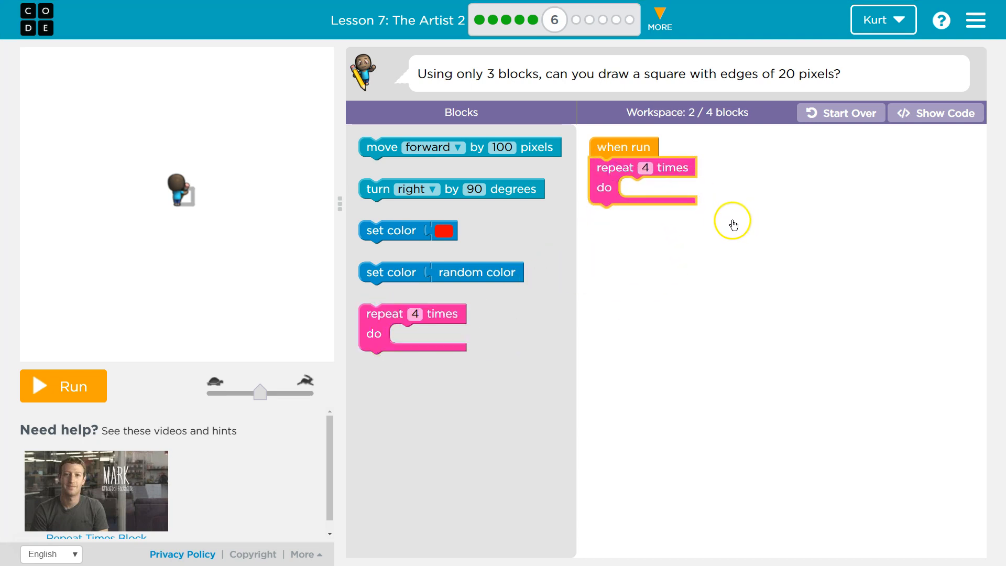
pyautogui.click(647, 168)
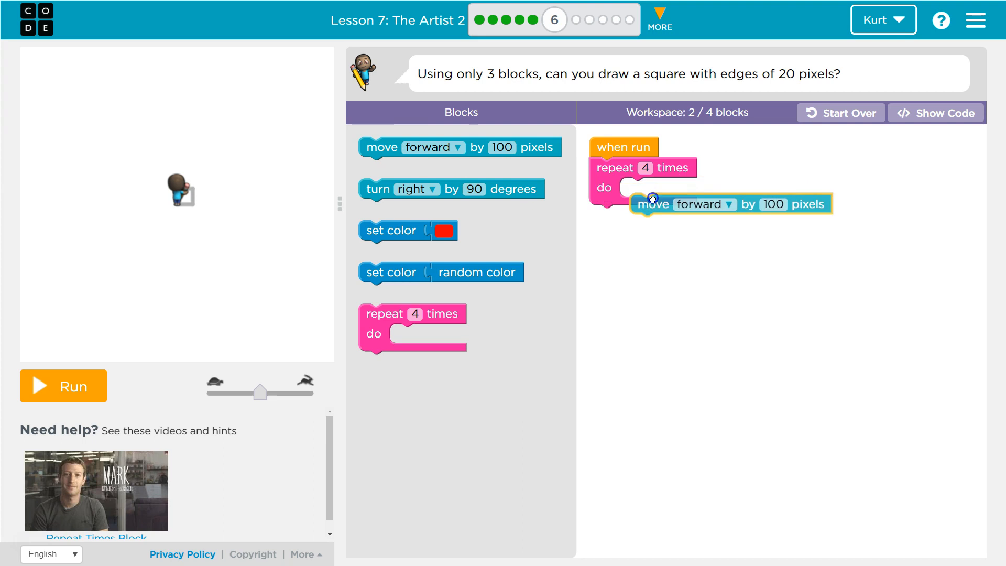
# Step: Put 'move forward by 20 pixels' inside the loop and run it as a test
pyautogui.moveTo(652, 204); pyautogui.dragTo(671, 188)
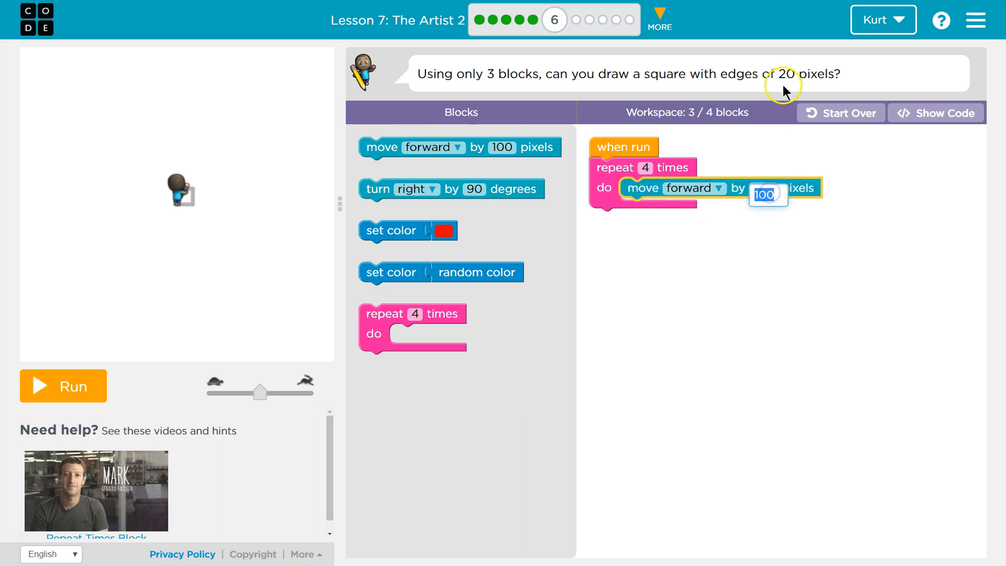
pyautogui.write('20')
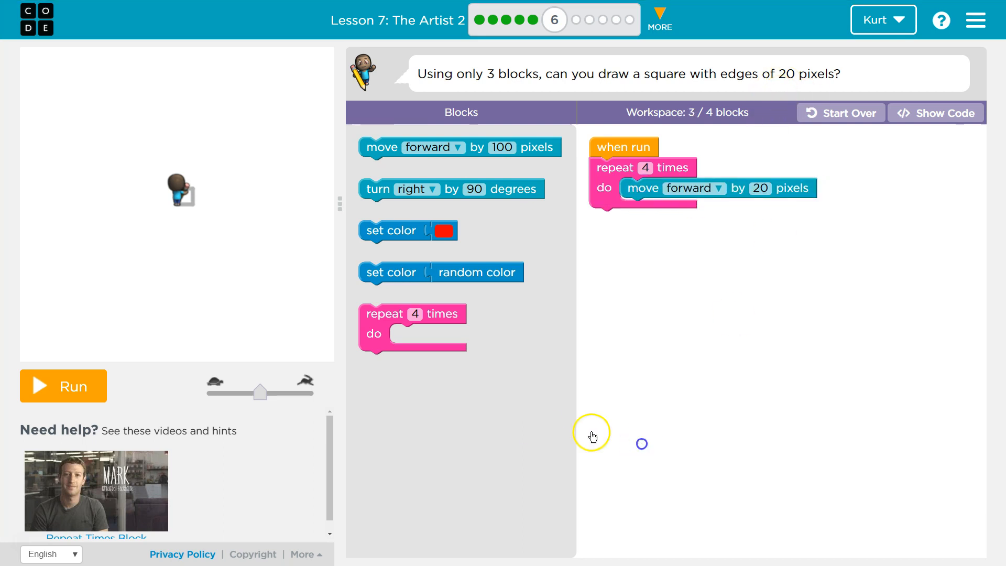
pyautogui.click(63, 385)
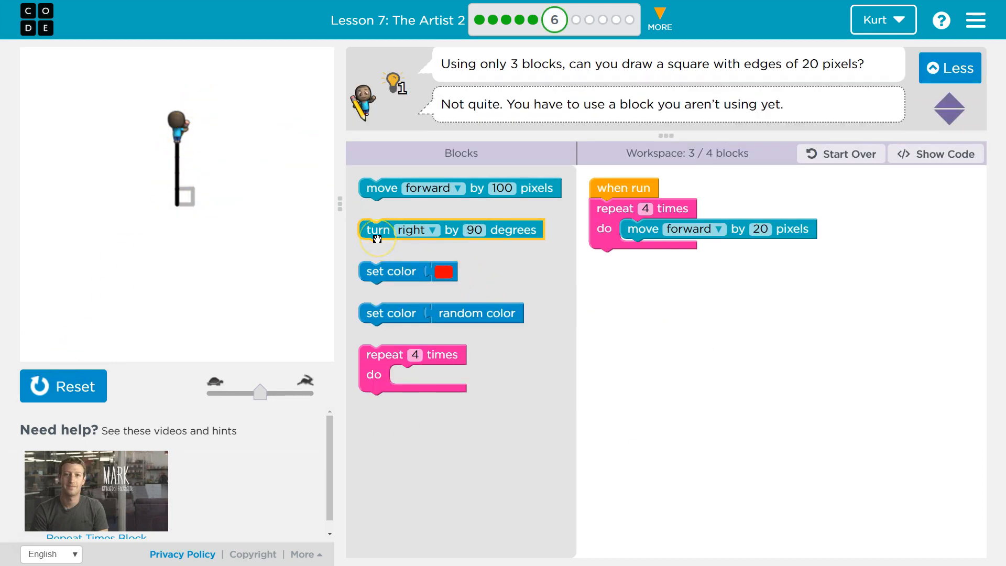
# Step: Add 'turn right by 90 degrees' after the move, reset, and run to draw the square
pyautogui.moveTo(377, 230); pyautogui.dragTo(616, 257)
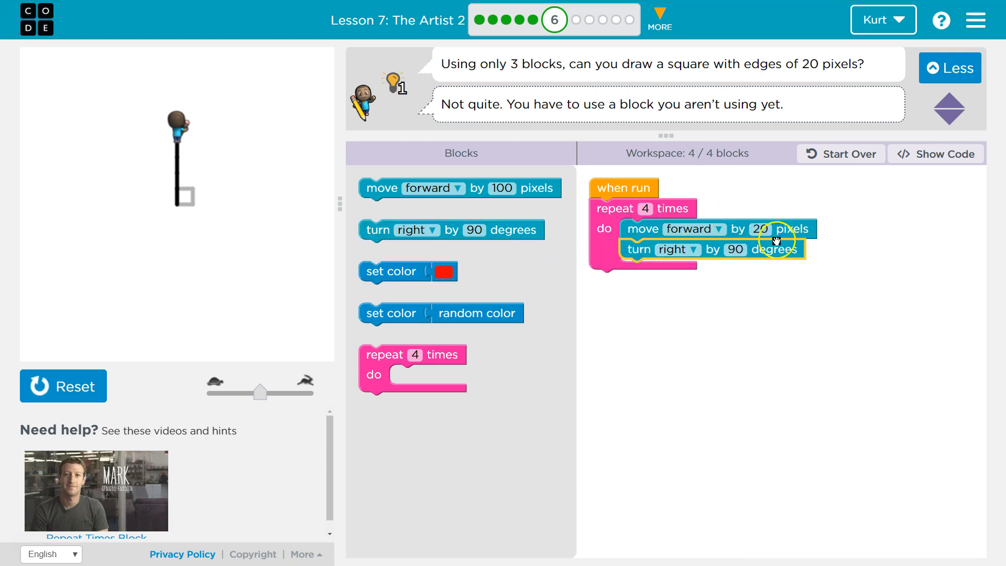
pyautogui.click(63, 386)
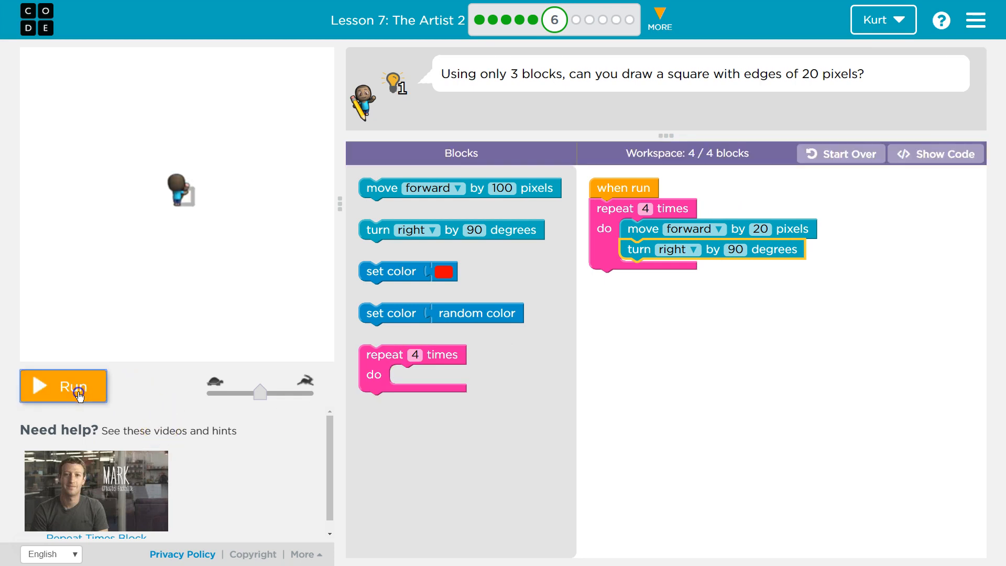
pyautogui.click(62, 386)
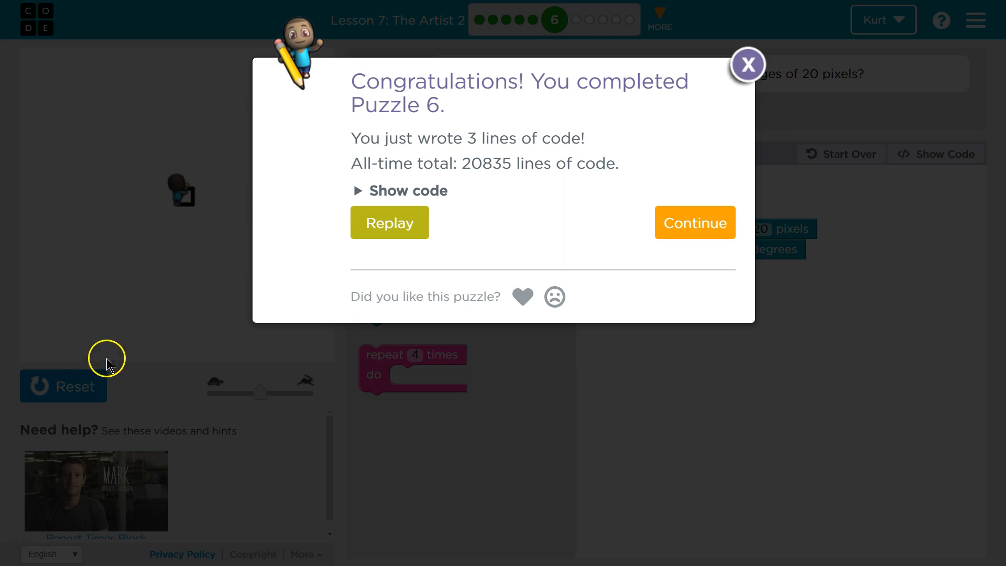
pyautogui.moveTo(248, 404)
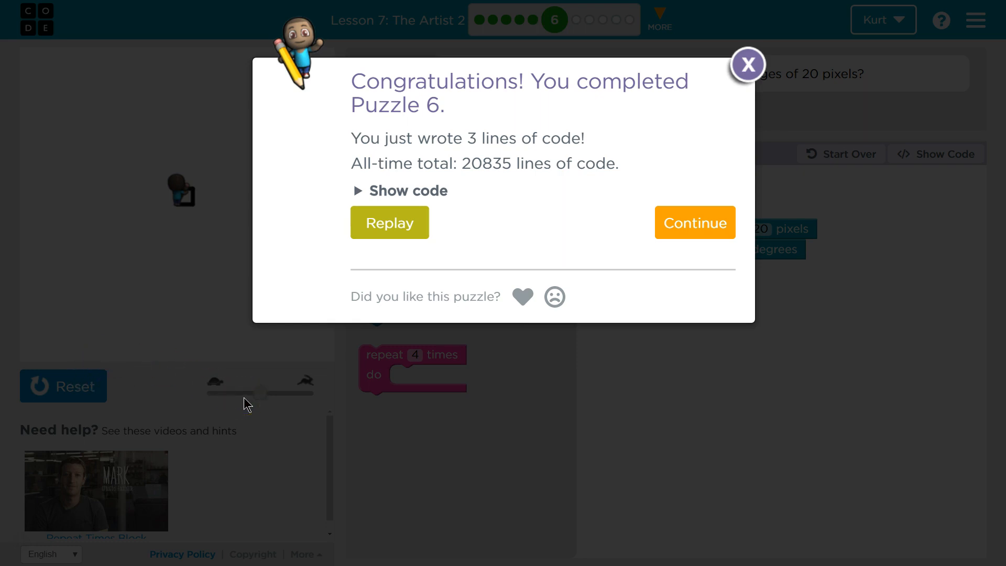